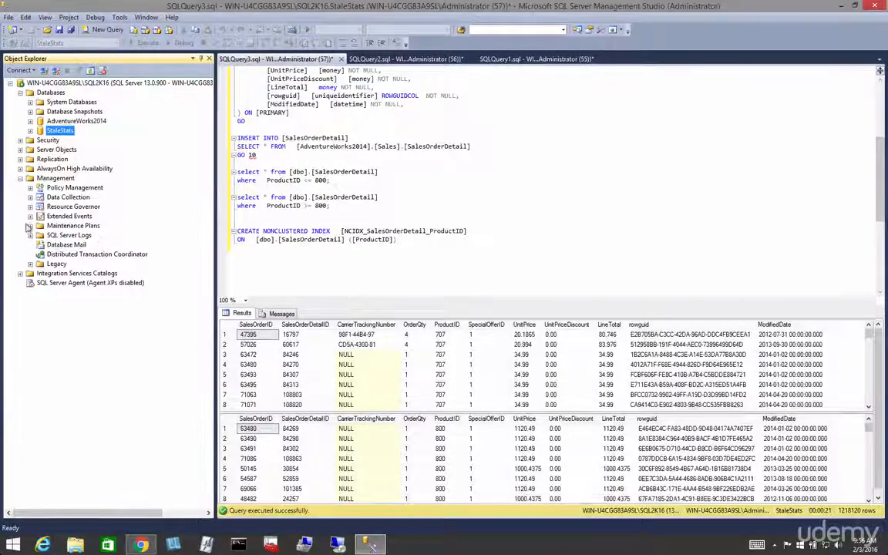
Try the Maintenance Plan Wizard and dismiss the Agent XPs disabled error.
right_click(73, 225)
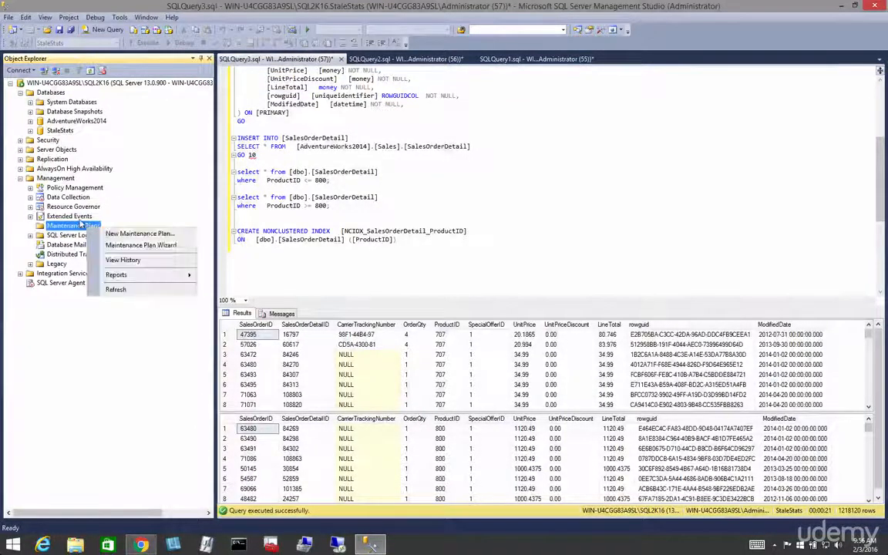
left_click(581, 252)
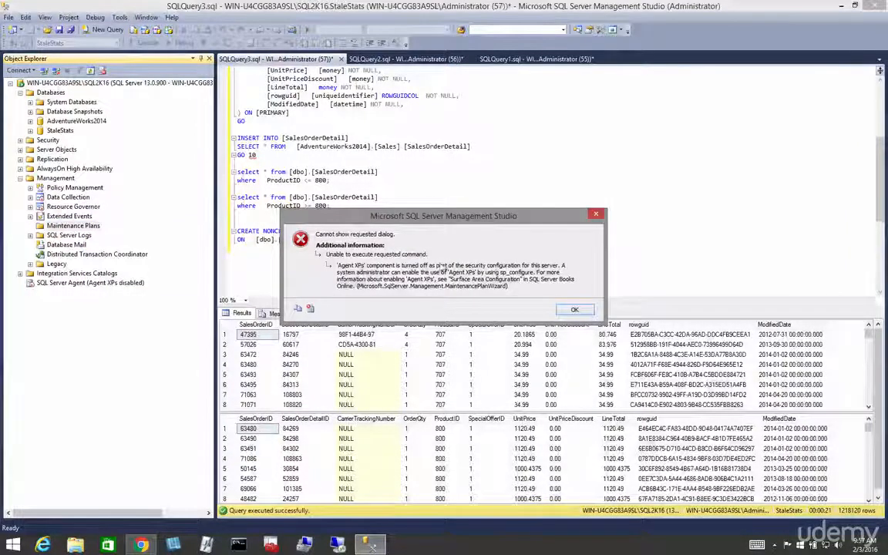
left_click(574, 309)
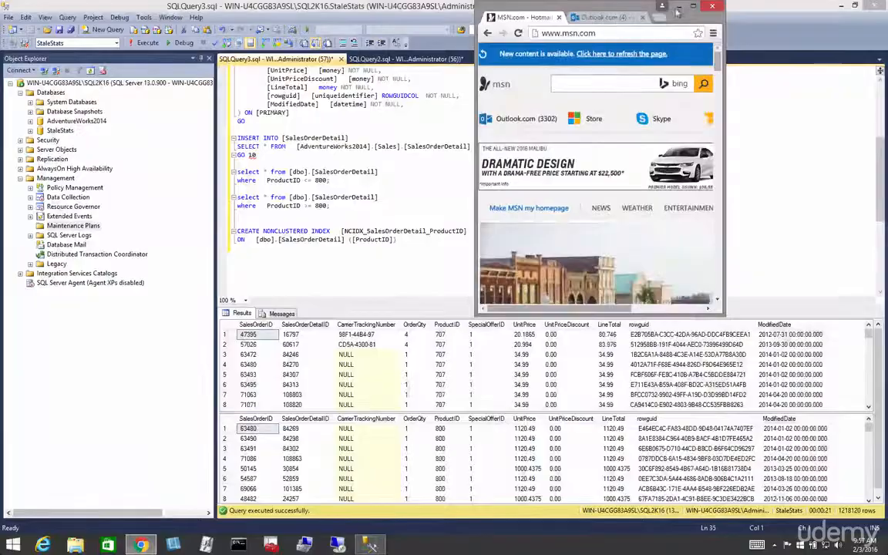
Search Google and open the 'SQL Server Update Stats – The Fastest Way' FULLSCAN article.
left_click(677, 14)
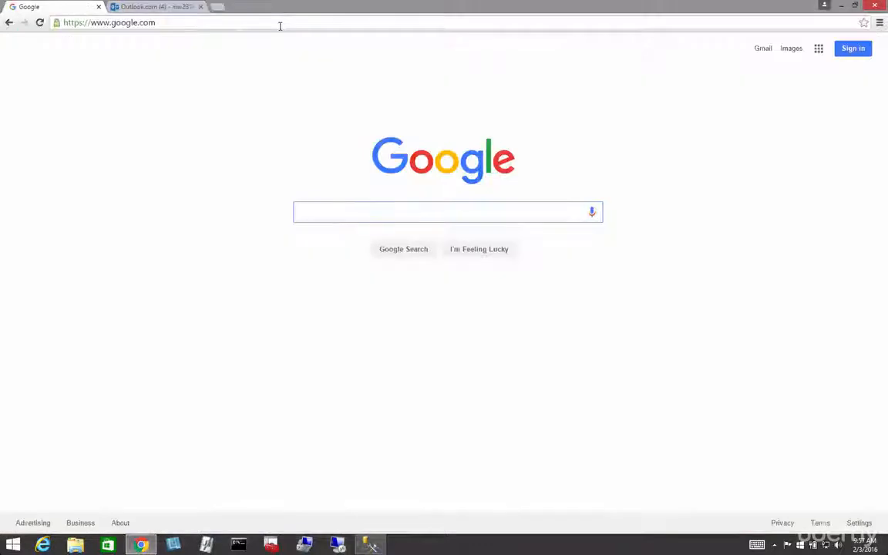
type("phil steffek update stats")
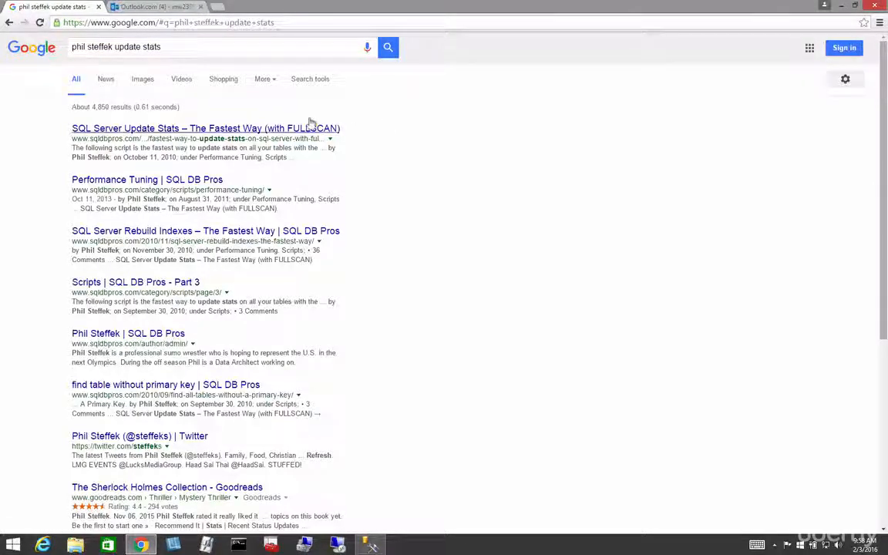
left_click(205, 128)
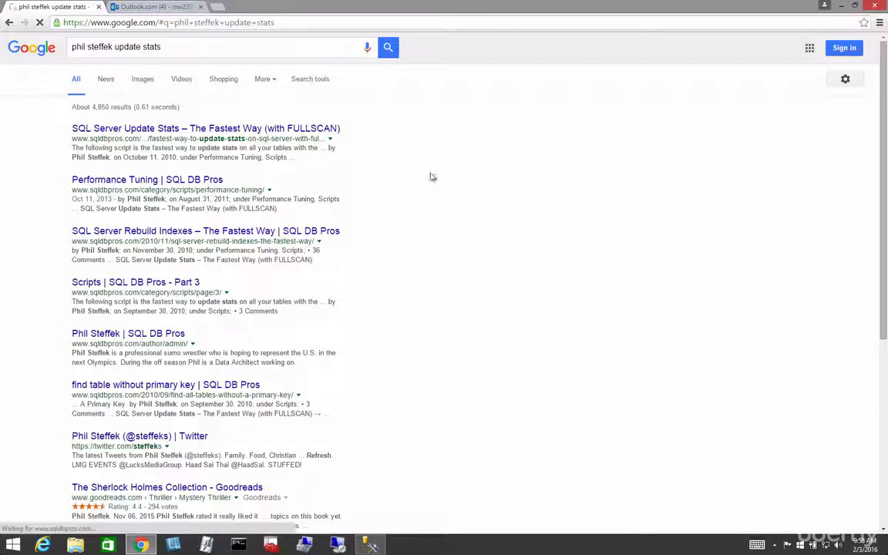
left_click(205, 127)
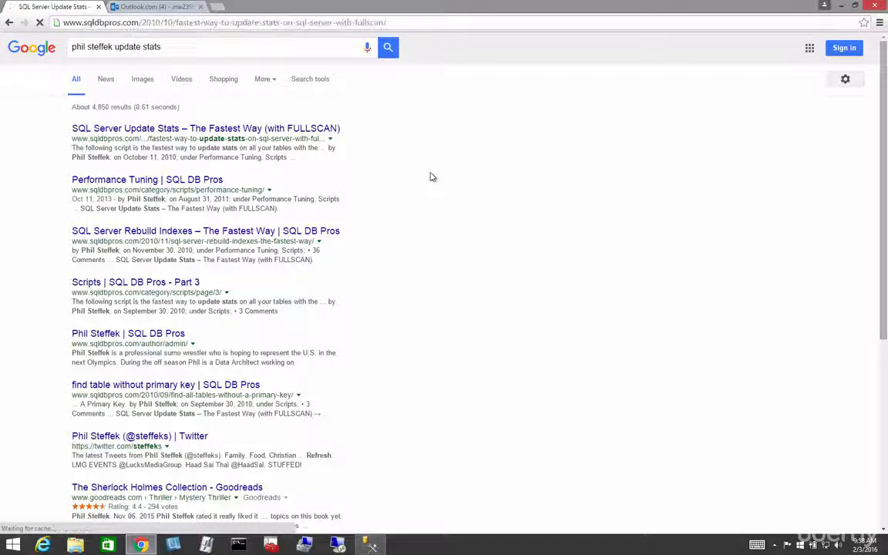
left_click(205, 128)
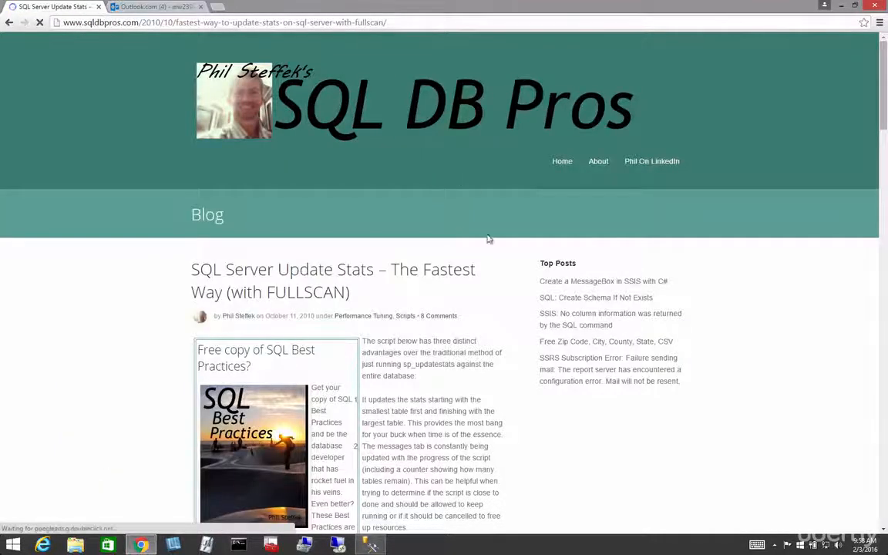
scroll("down", 3)
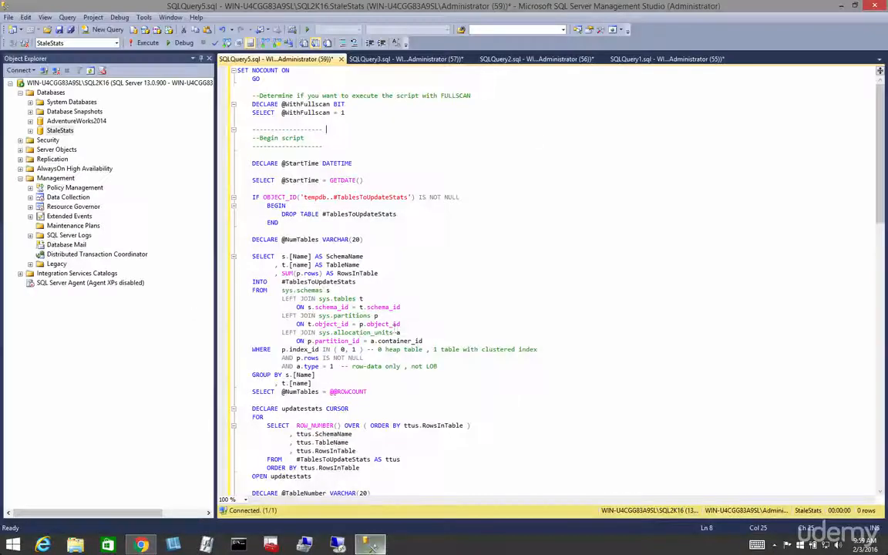
Execute the pasted FULLSCAN statistics script against AdventureWorks2014, updating all 74 tables.
left_click(358, 112)
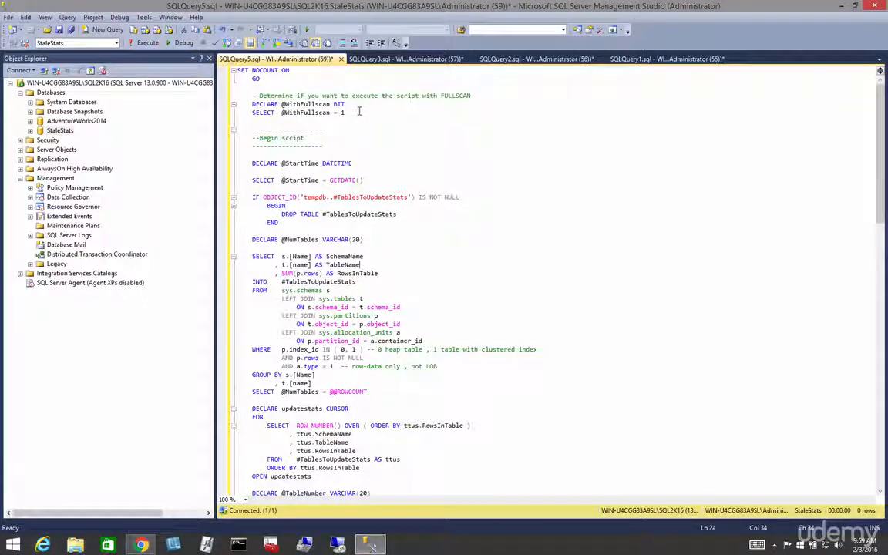
mouse_move(412, 137)
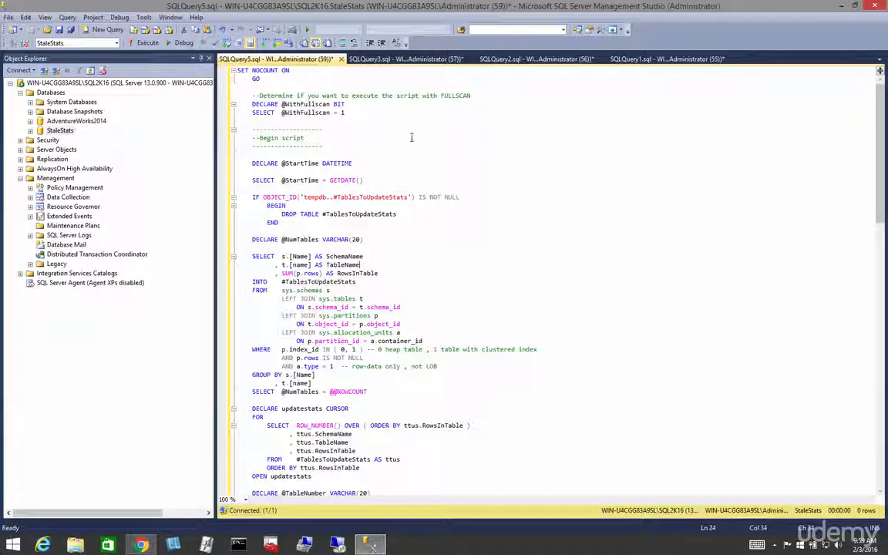
left_click(148, 42)
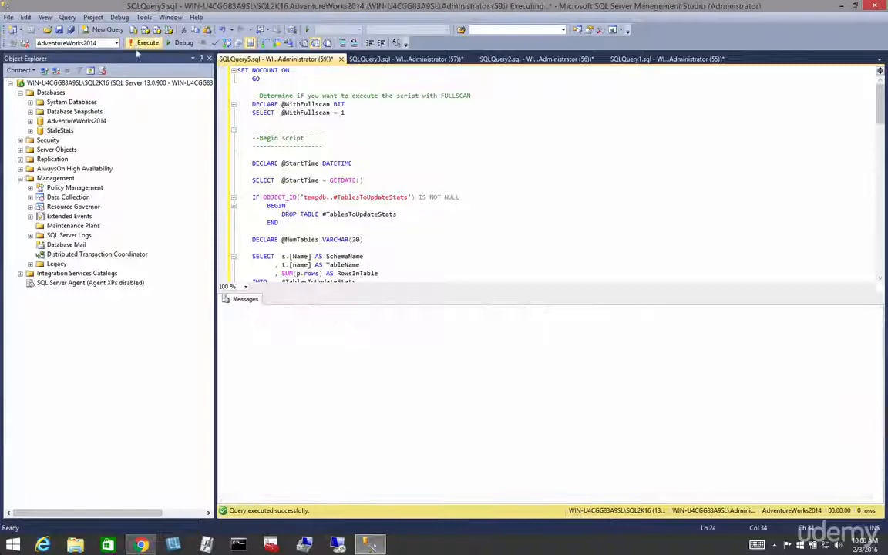
left_click(147, 42)
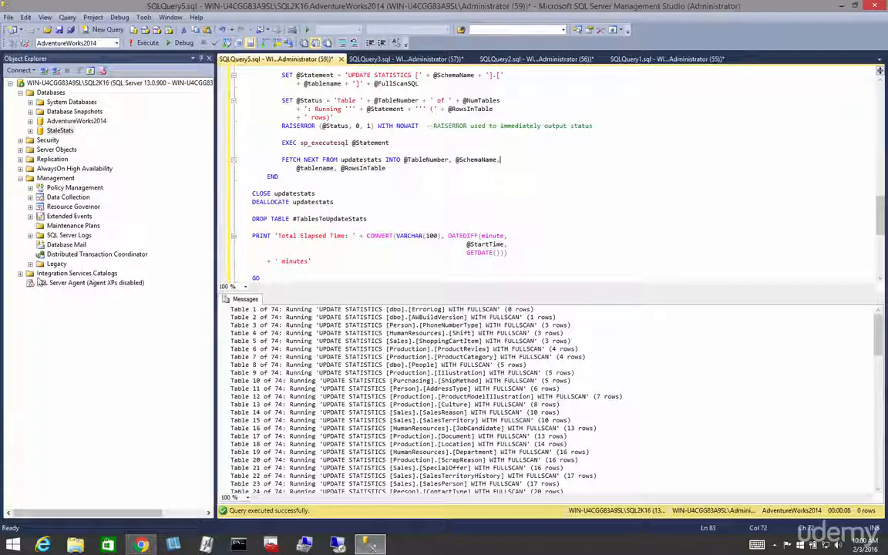
Start the SQL Server Agent service and confirm.
right_click(90, 282)
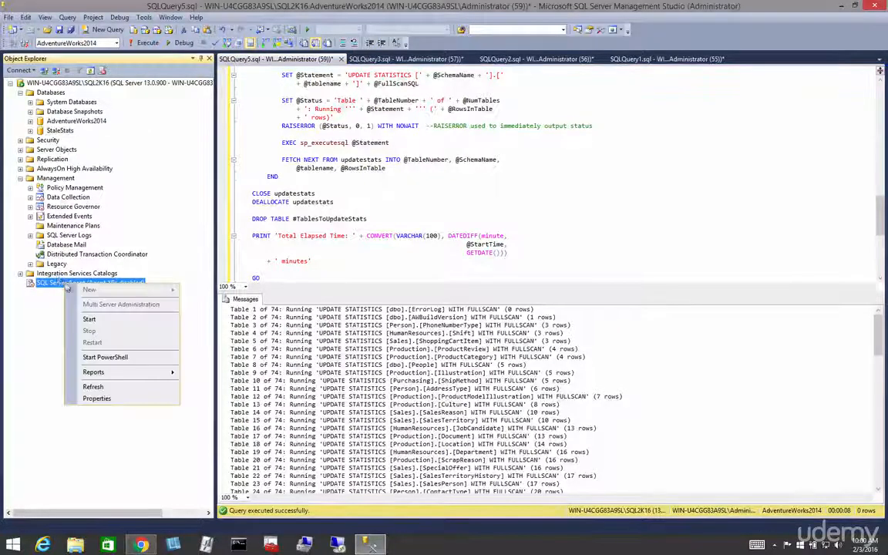
left_click(584, 233)
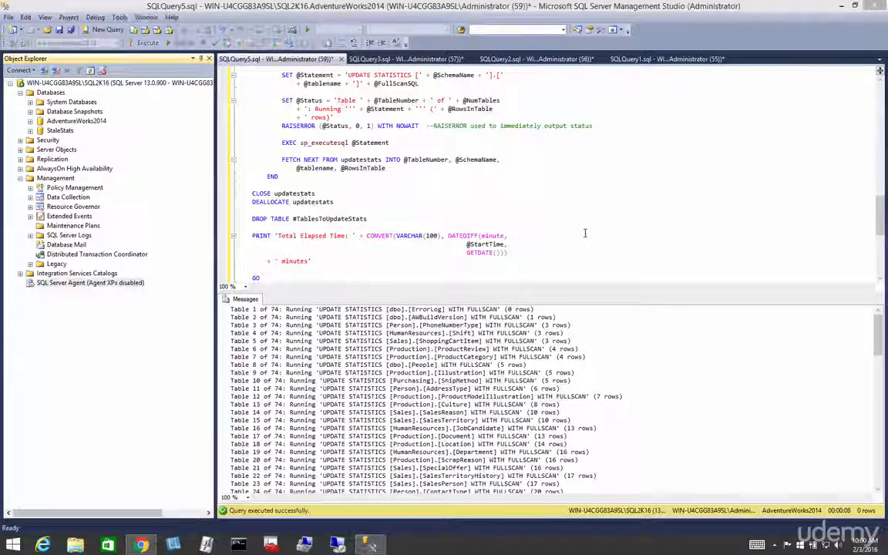
left_click(60, 282)
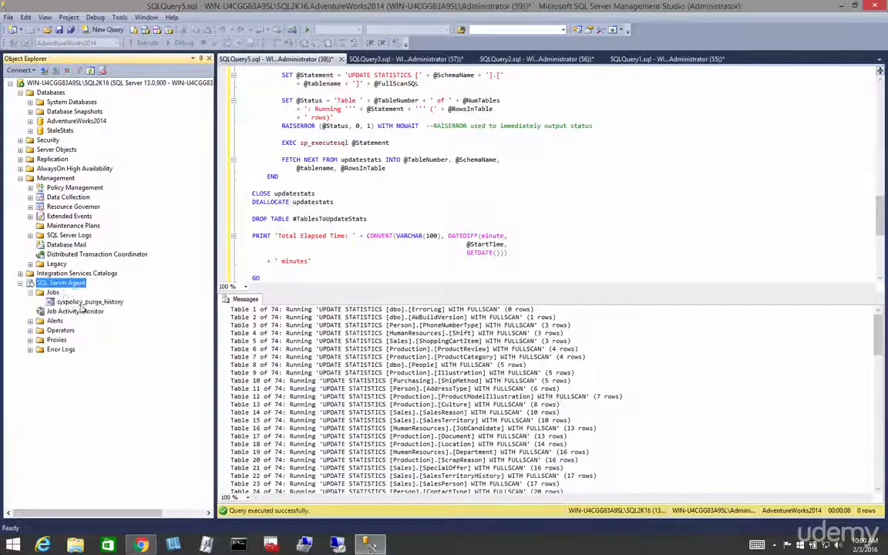
Create a new Agent job named 'Update Stats'.
right_click(62, 282)
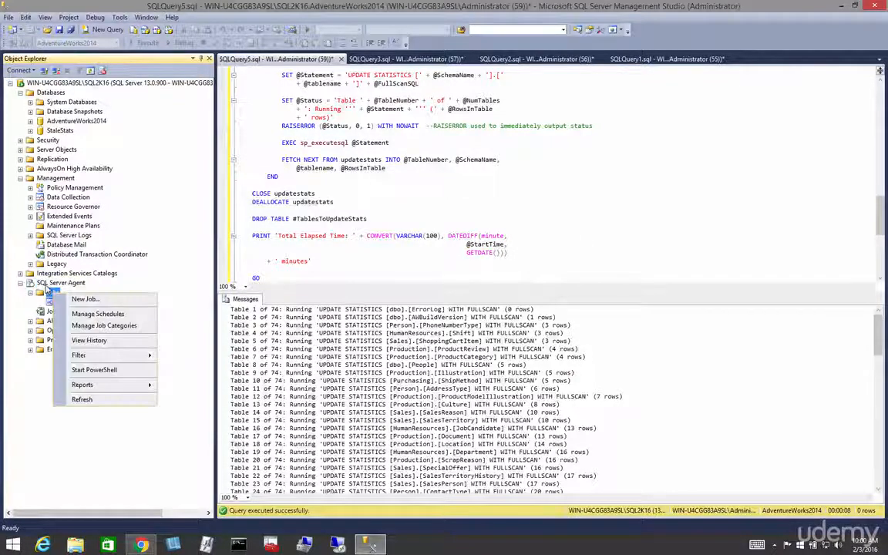
left_click(85, 298)
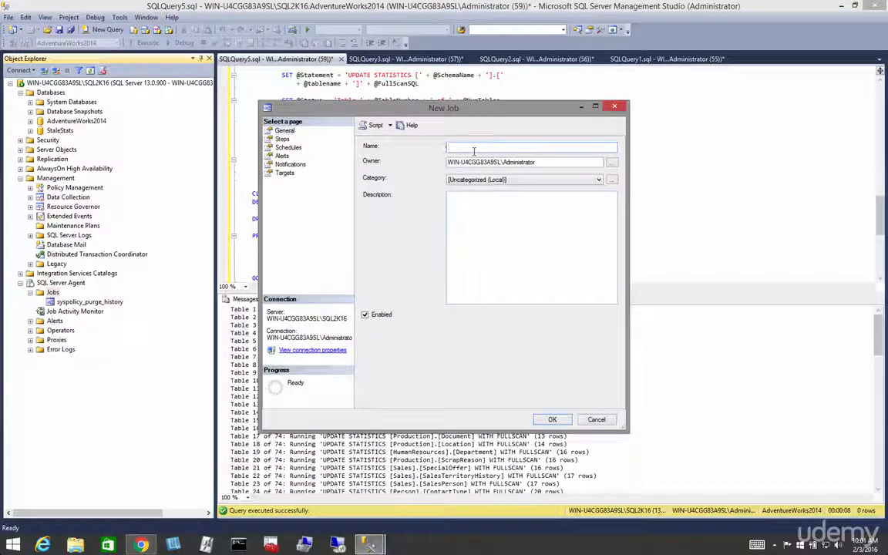
type("Update Stats")
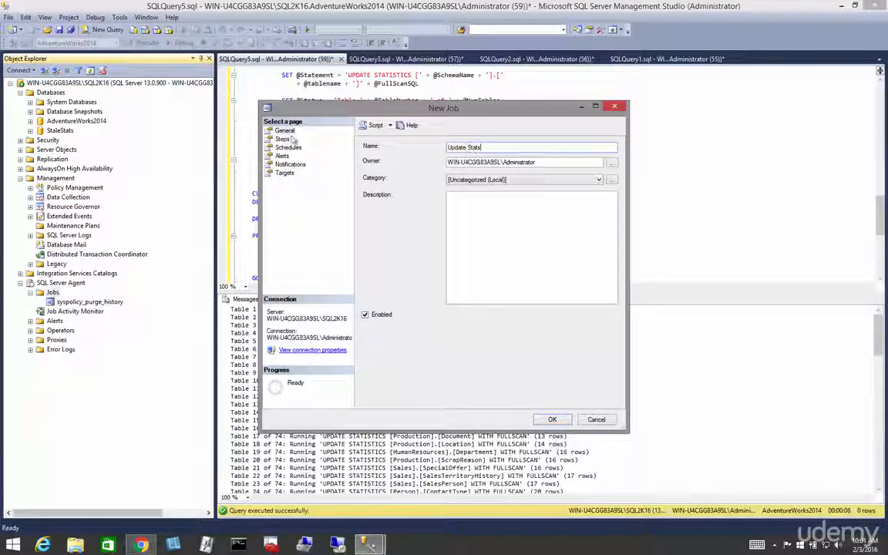
Add T-SQL step '1' running the statistics script on AdventureWorks2014.
left_click(283, 138)
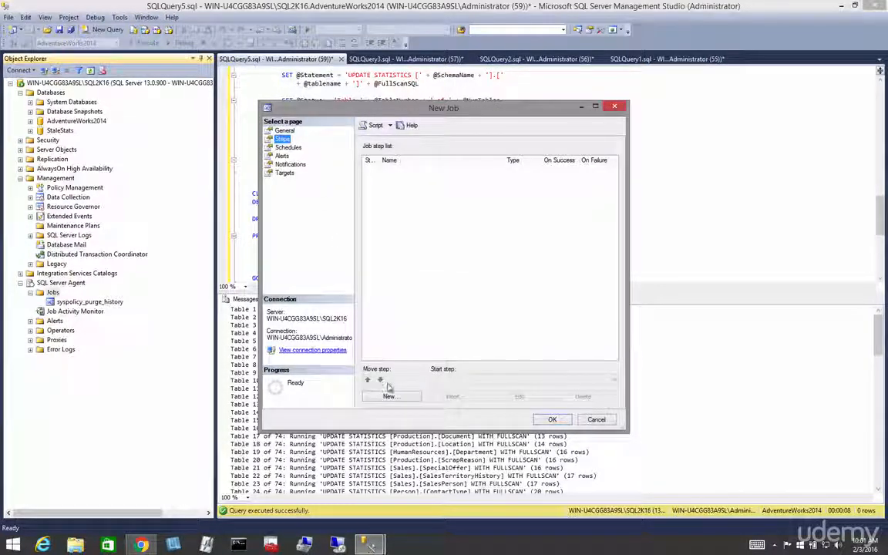
left_click(283, 139)
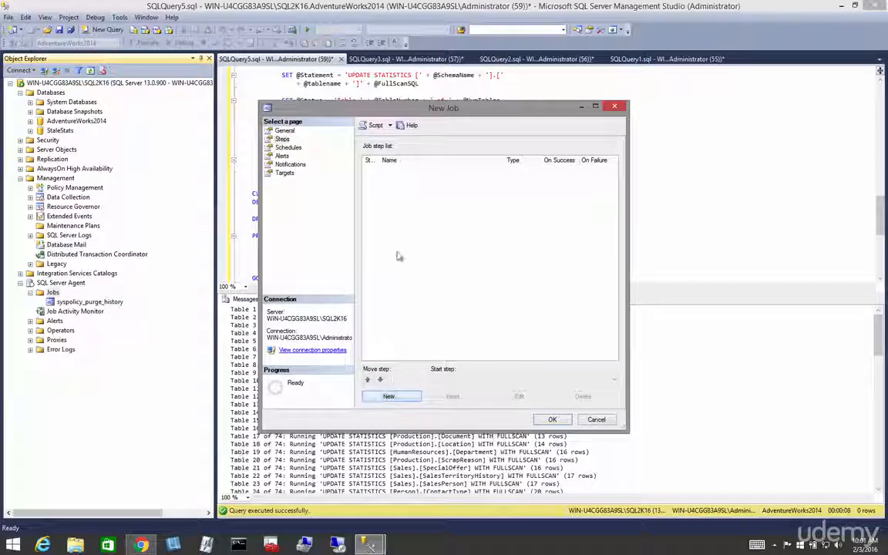
mouse_move(420, 234)
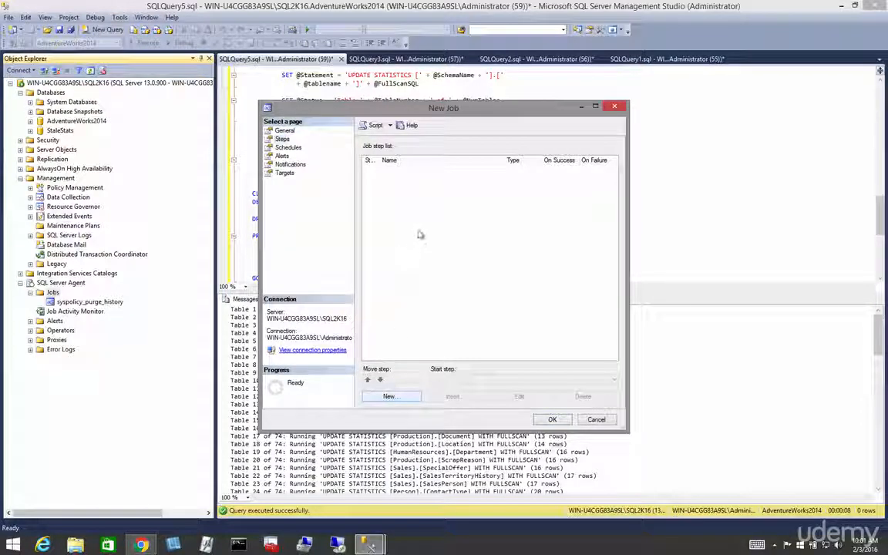
left_click(389, 396)
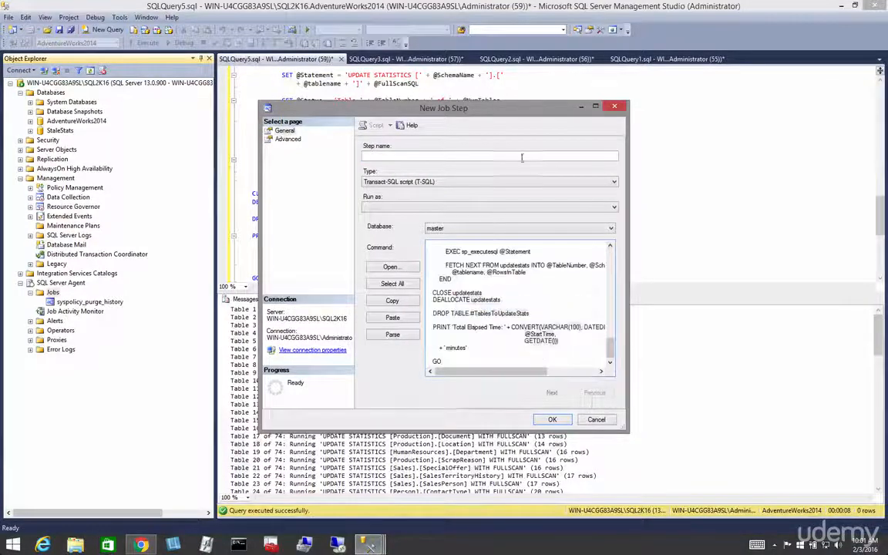
type("1")
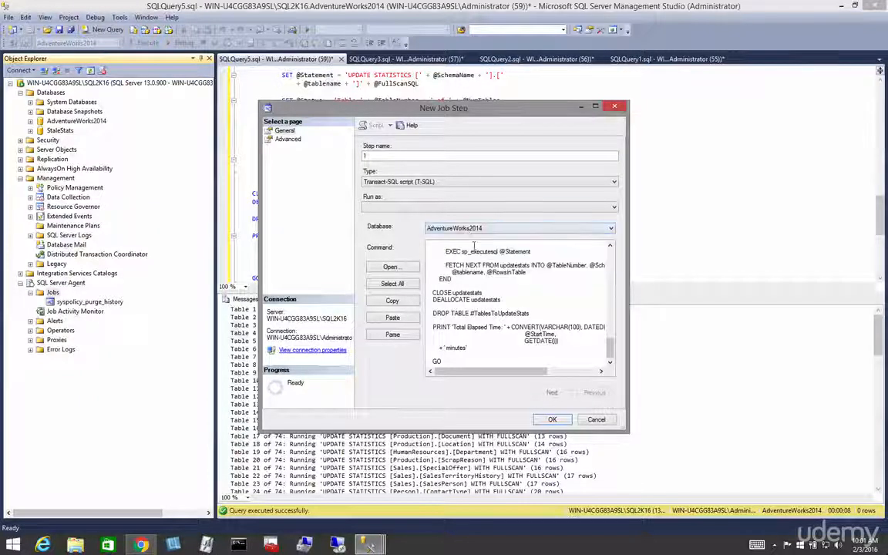
left_click(552, 419)
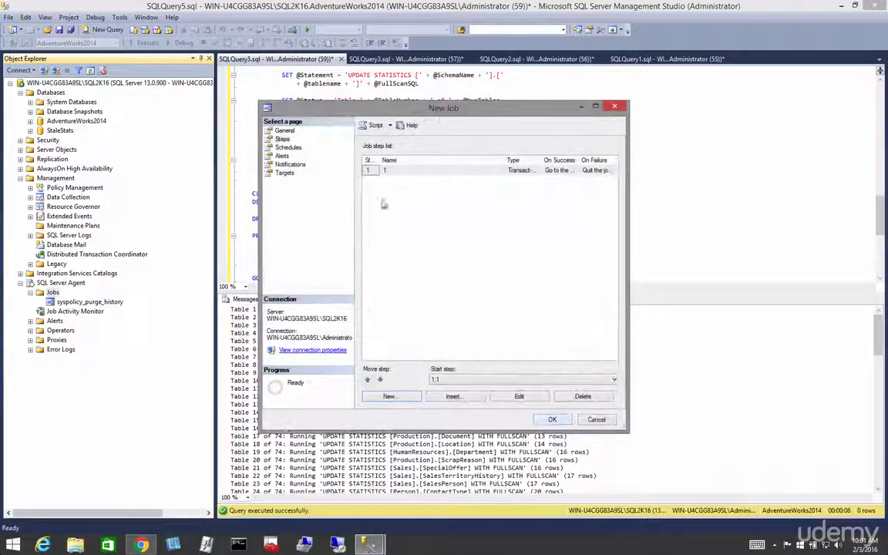
Create weekly schedule 'S1' and add more weekdays.
left_click(288, 147)
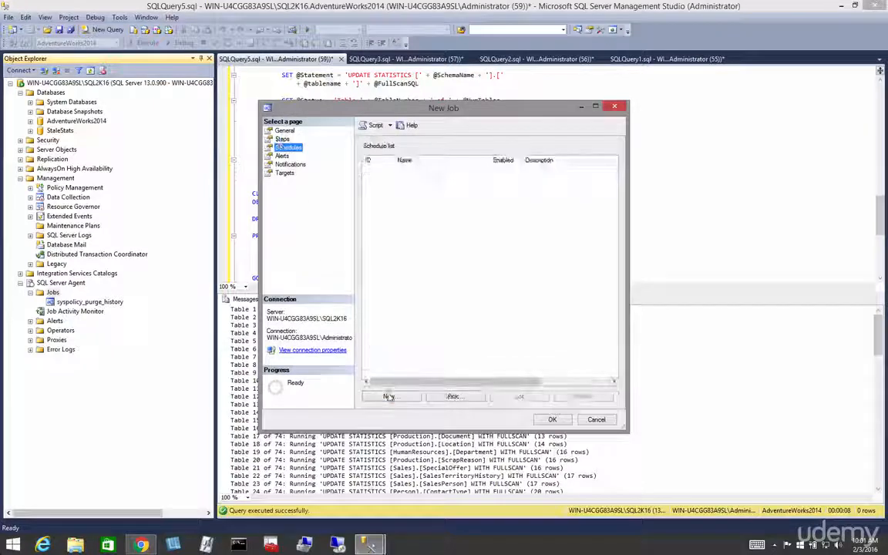
left_click(389, 396)
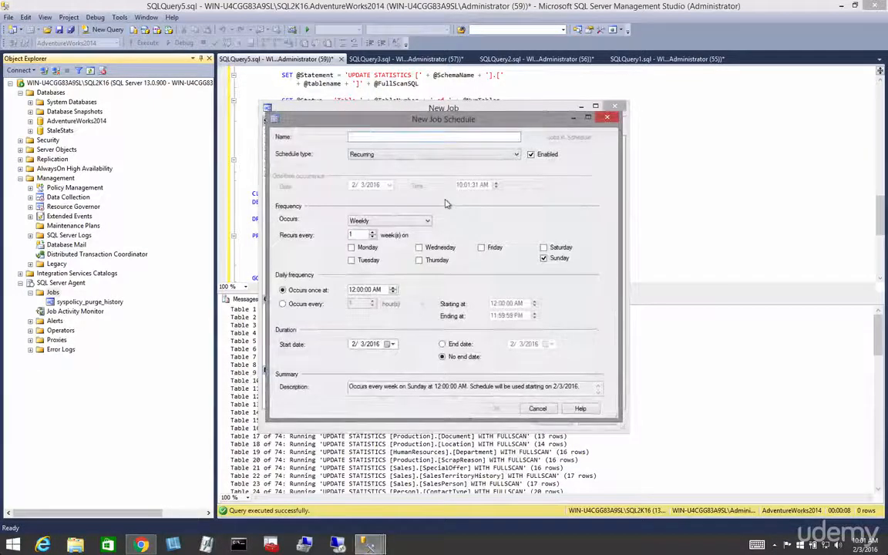
type("S1")
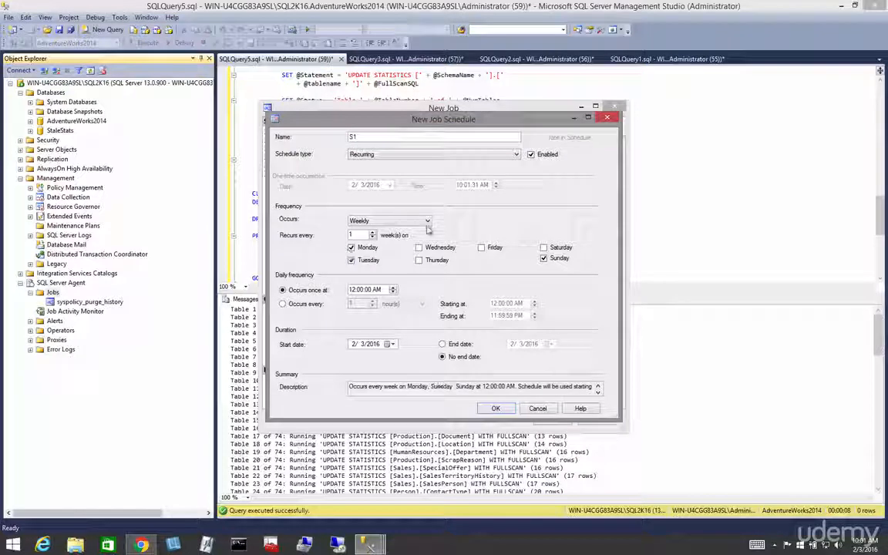
left_click(419, 247)
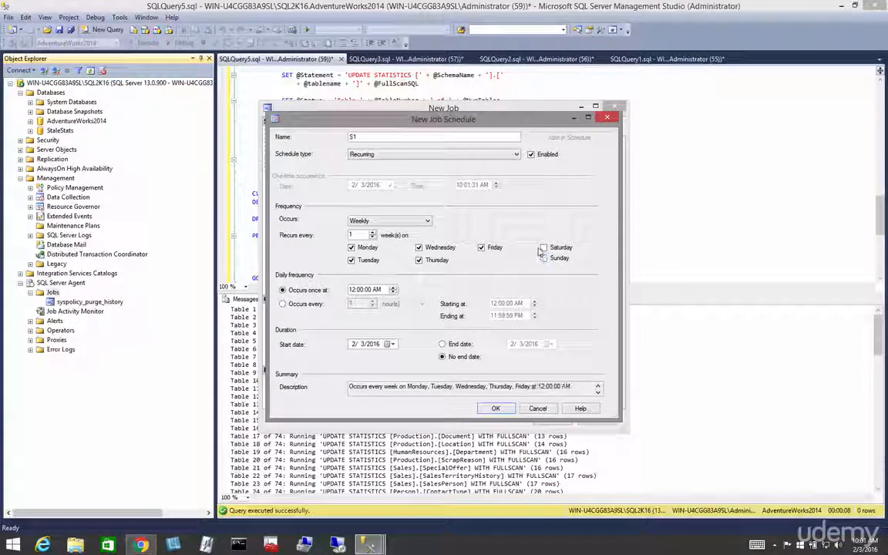
Include Sunday, save schedule S1, and save the Update Stats job.
left_click(544, 259)
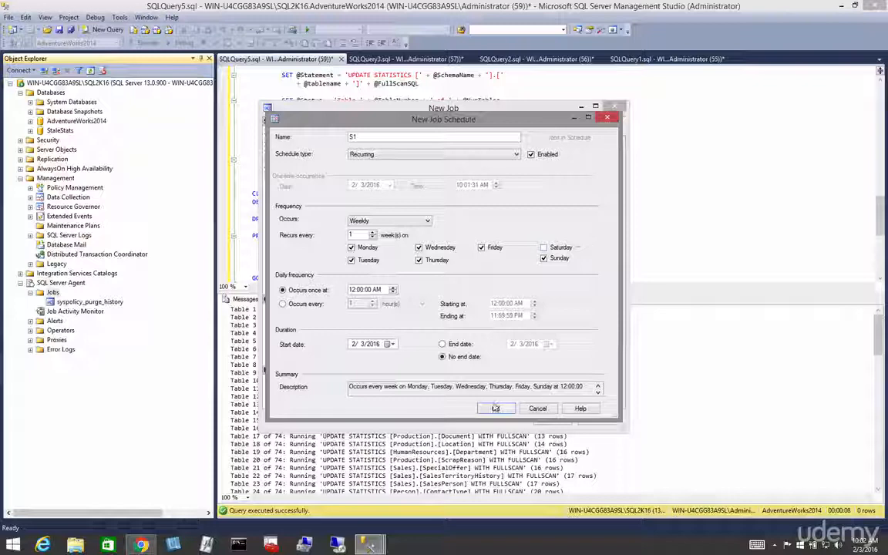
left_click(496, 408)
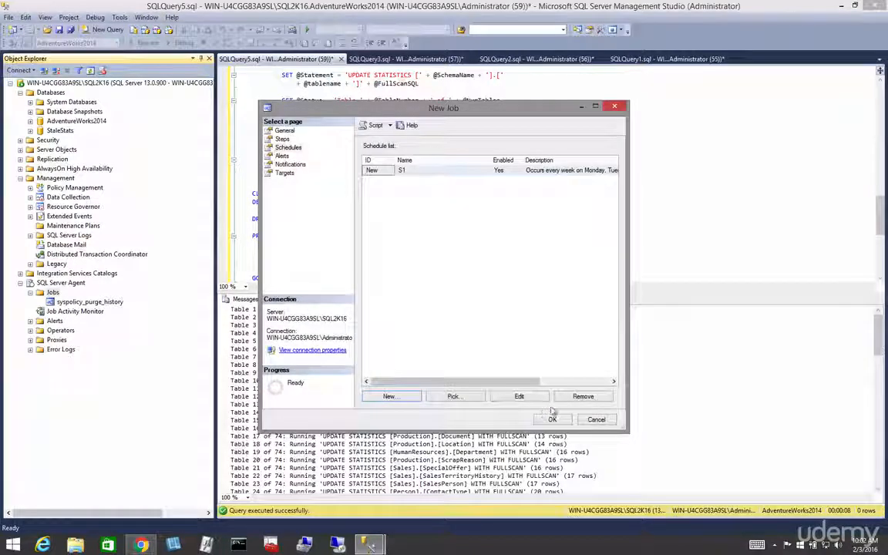
left_click(552, 419)
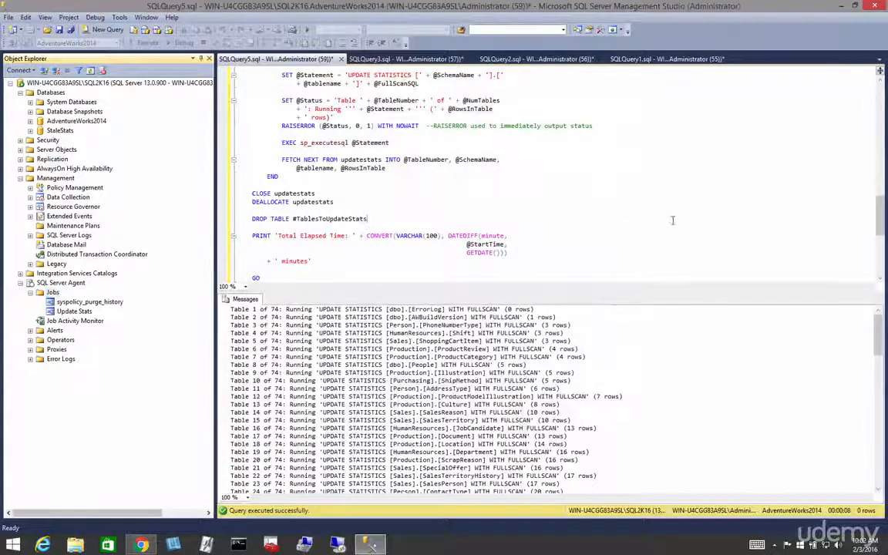
left_click(74, 311)
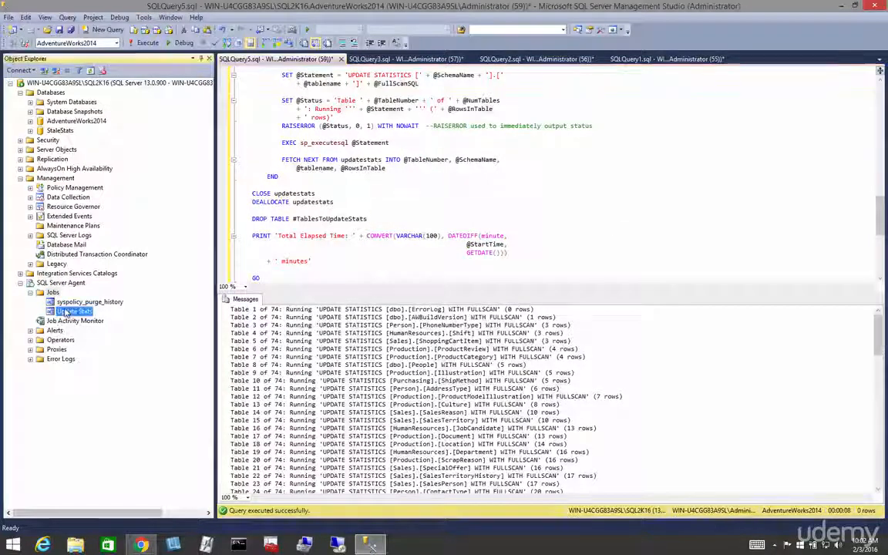
left_click(626, 223)
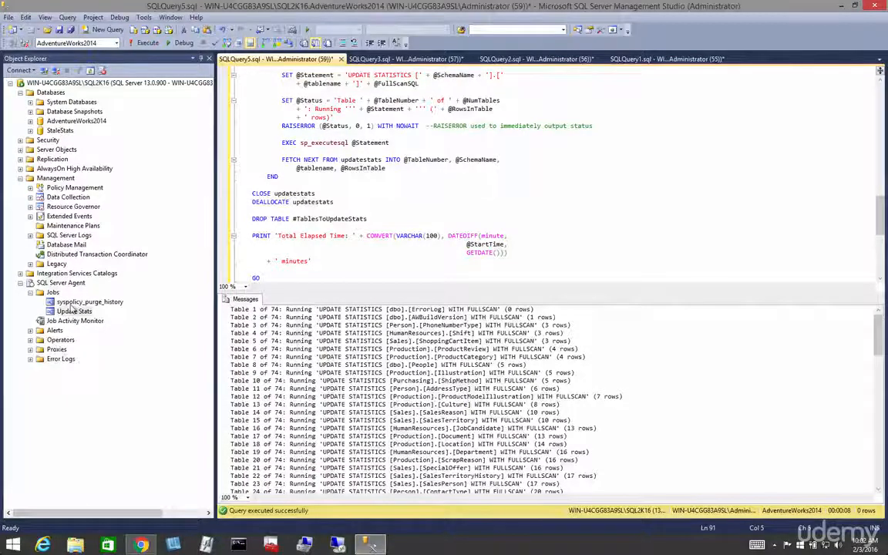
double_click(74, 311)
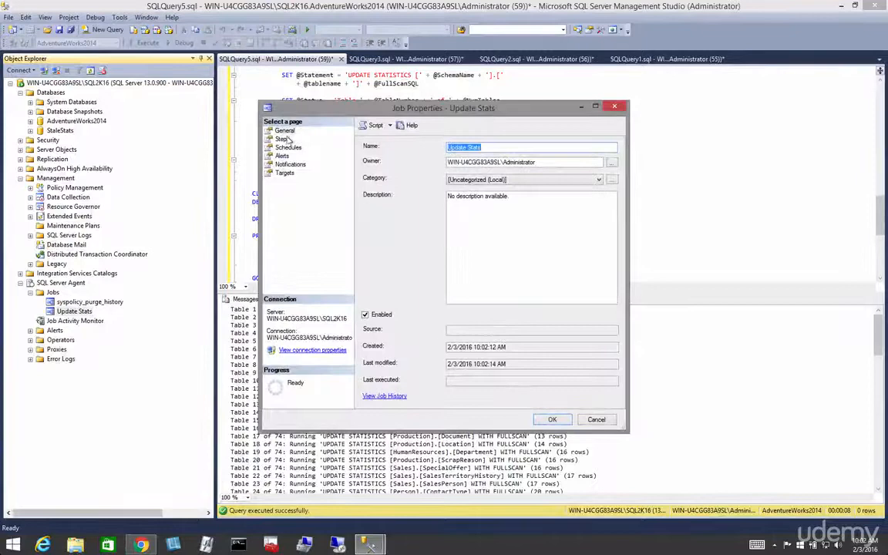
left_click(289, 147)
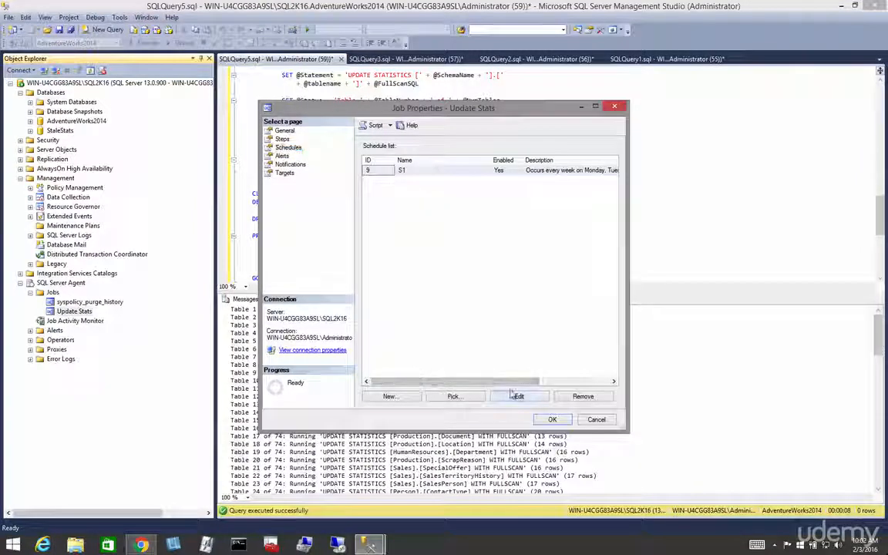
left_click(518, 395)
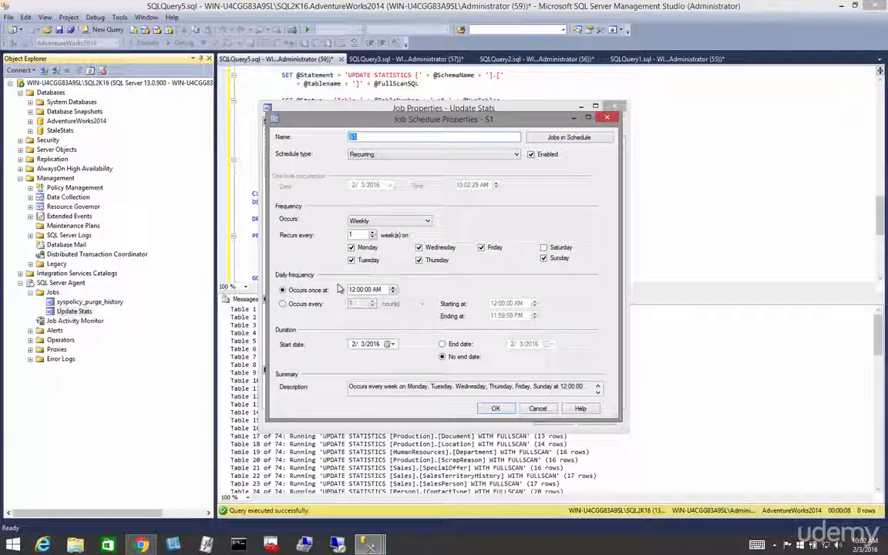
left_click(496, 409)
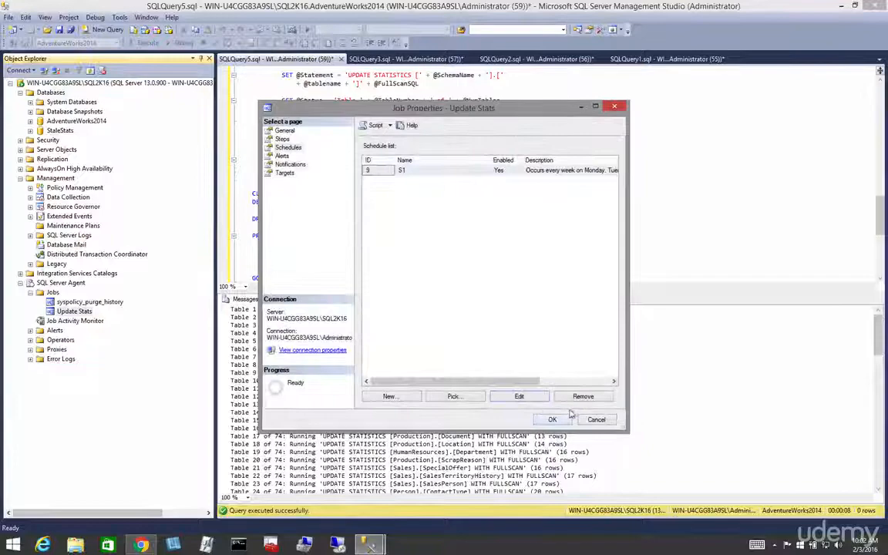
left_click(597, 419)
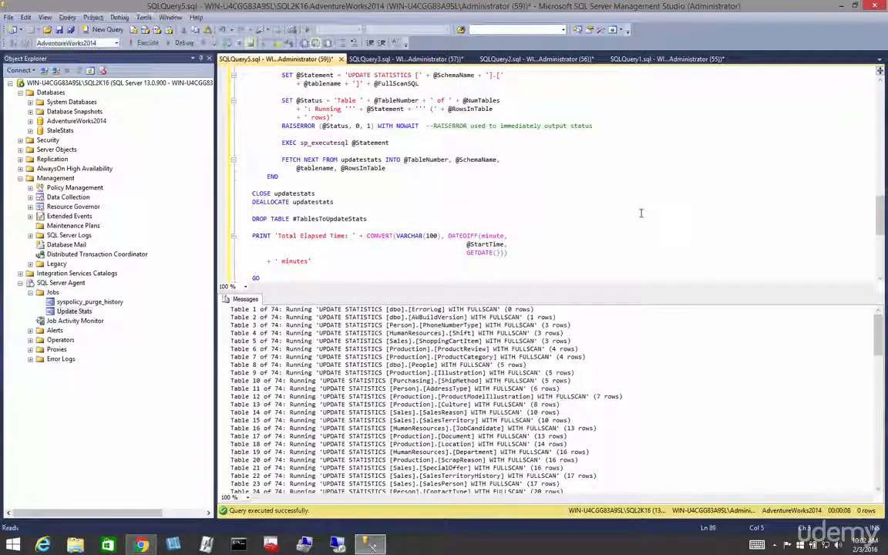